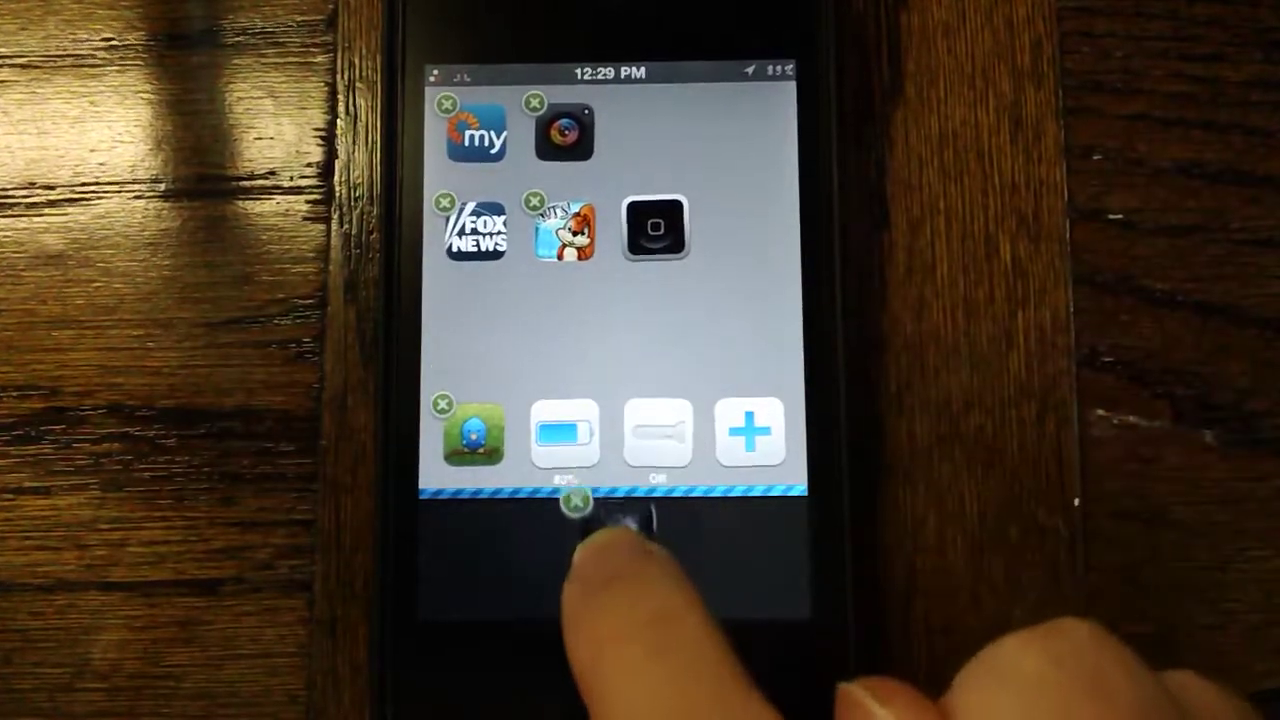
- Drag the unwanted app icon onto the dock's trash icon to delete it
{"action": "left_click", "coordinate": [575, 505]}
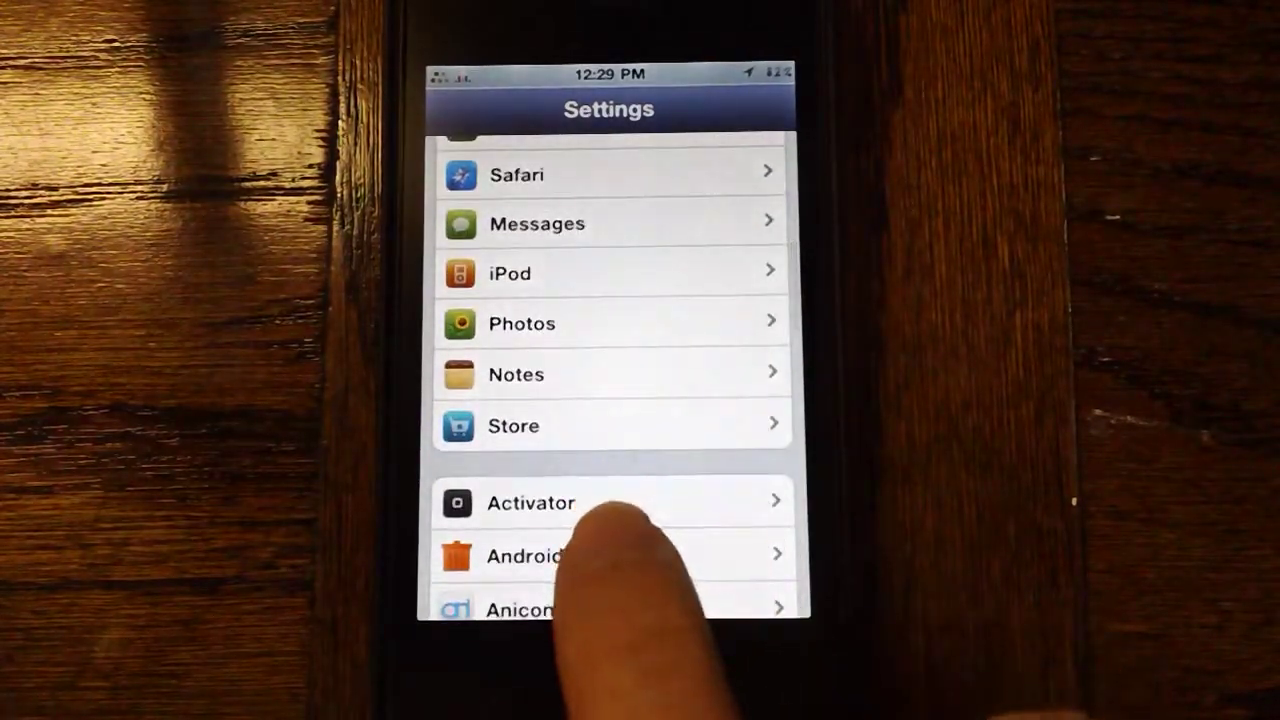
- Tap Android Delete in Settings to see its enable toggle and animation speed
{"action": "left_click", "coordinate": [560, 557]}
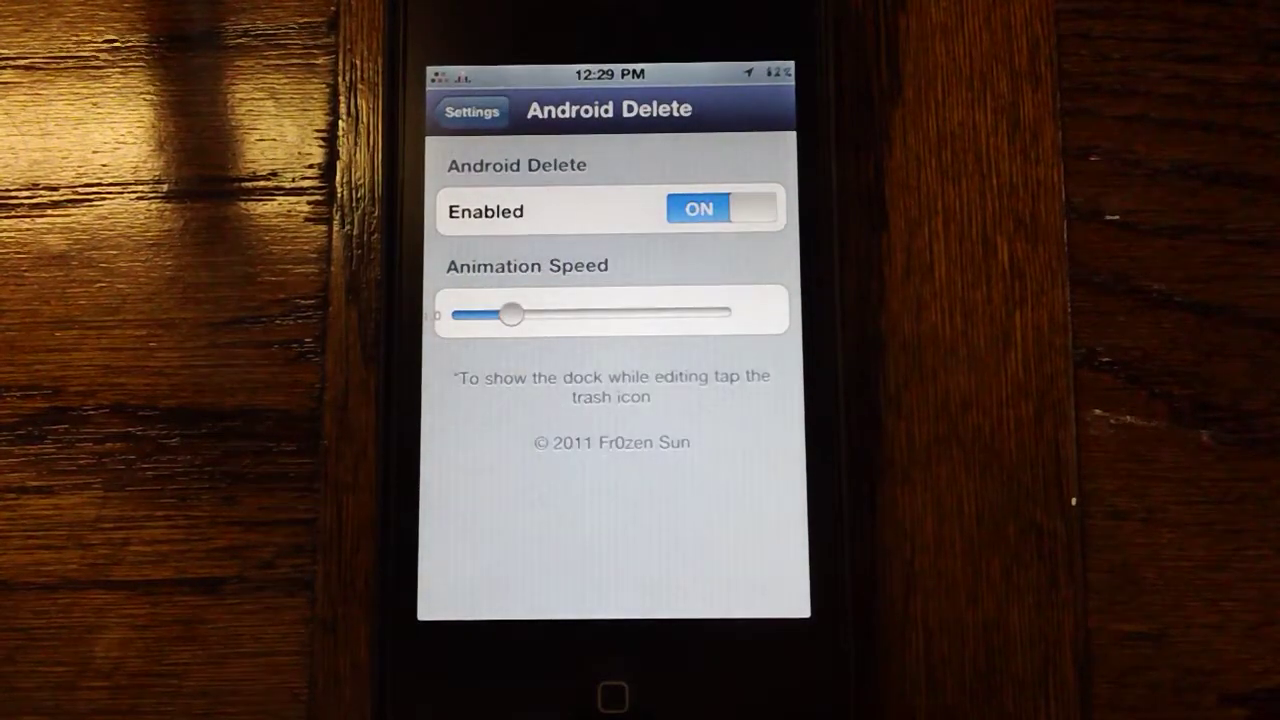